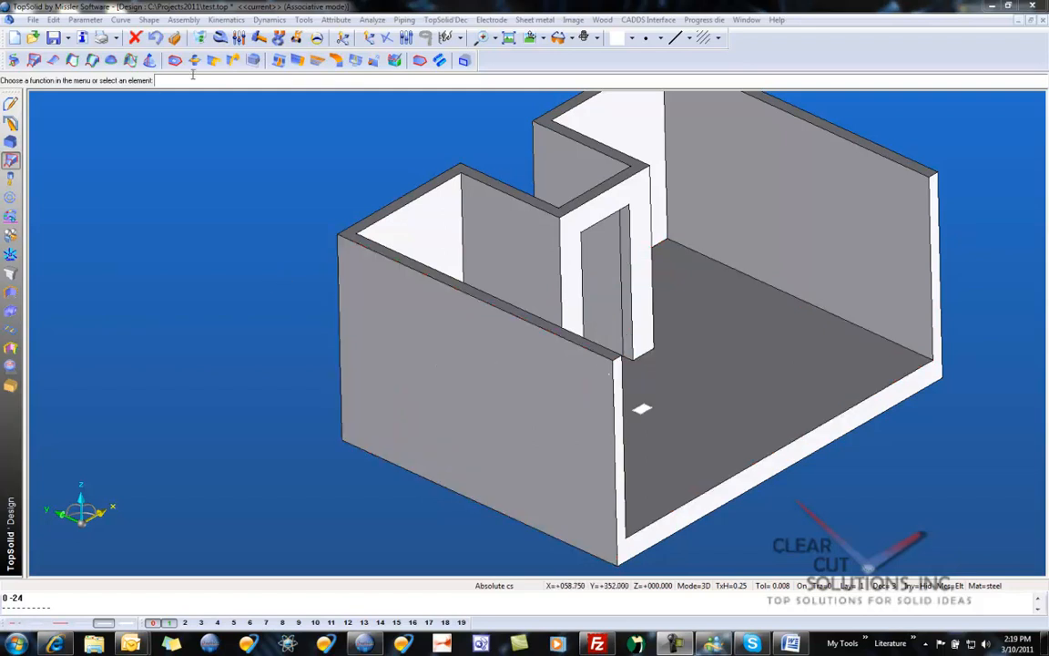
Start an Apply coating operation and choose the Van Gogh texture from the Paintings category.
{"action": "left_click", "coordinate": [149, 18]}
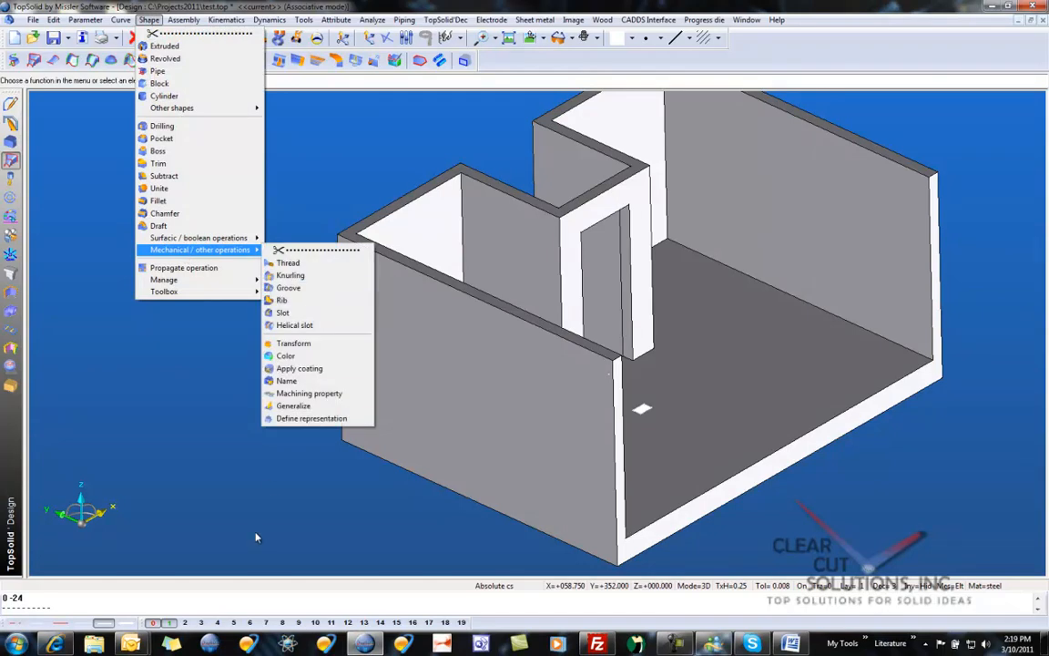
{"action": "left_click", "coordinate": [299, 367]}
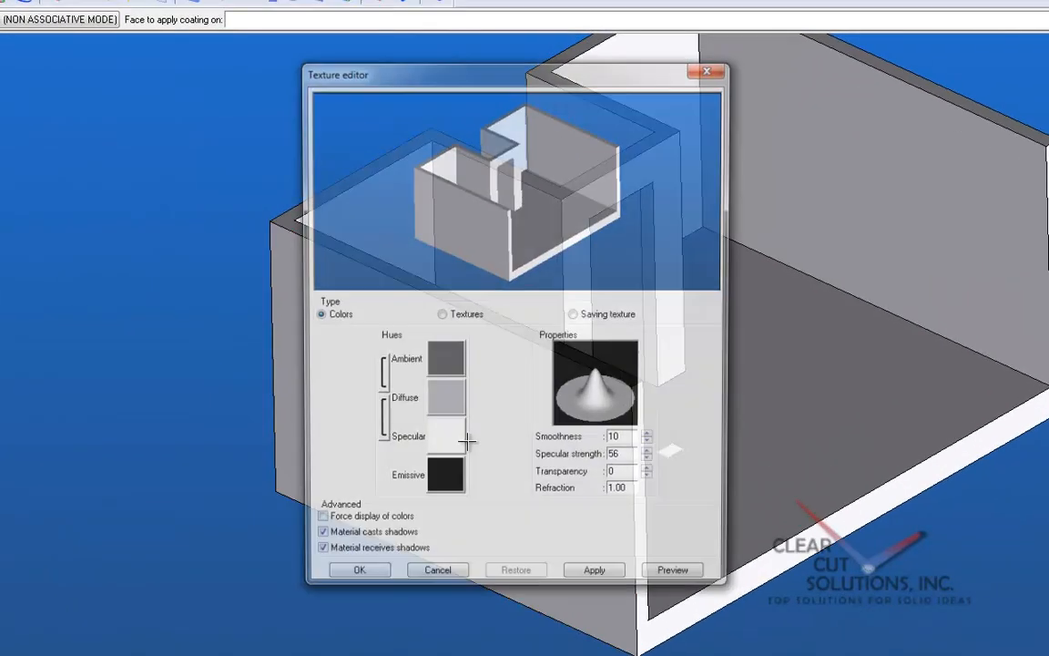
{"action": "left_click", "coordinate": [440, 315]}
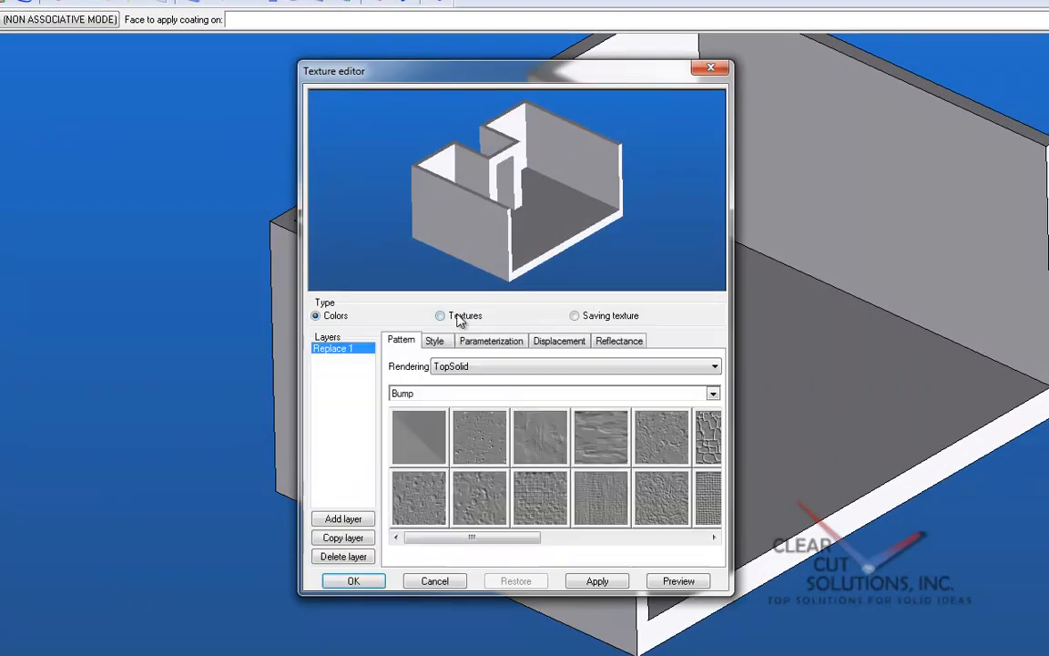
{"action": "left_click", "coordinate": [714, 393]}
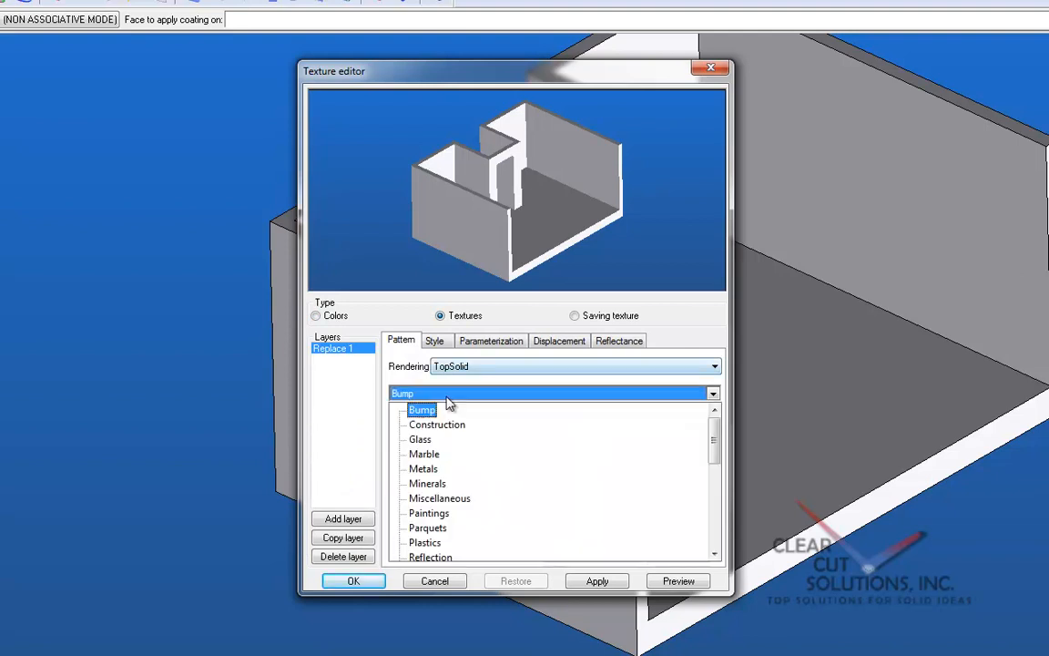
{"action": "left_click", "coordinate": [428, 514]}
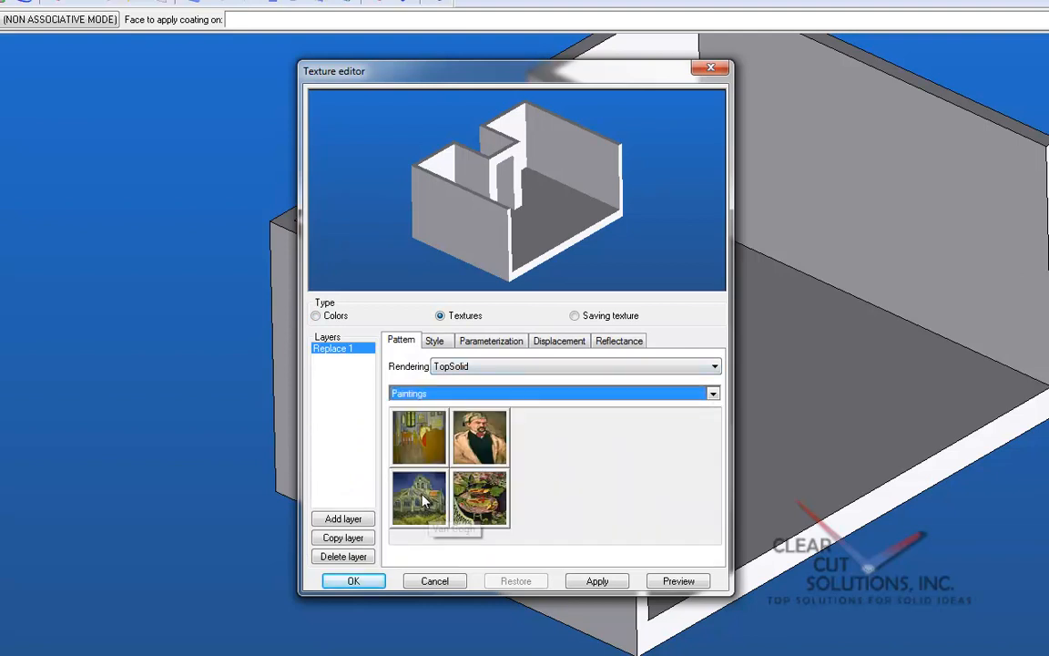
{"action": "left_click", "coordinate": [418, 499]}
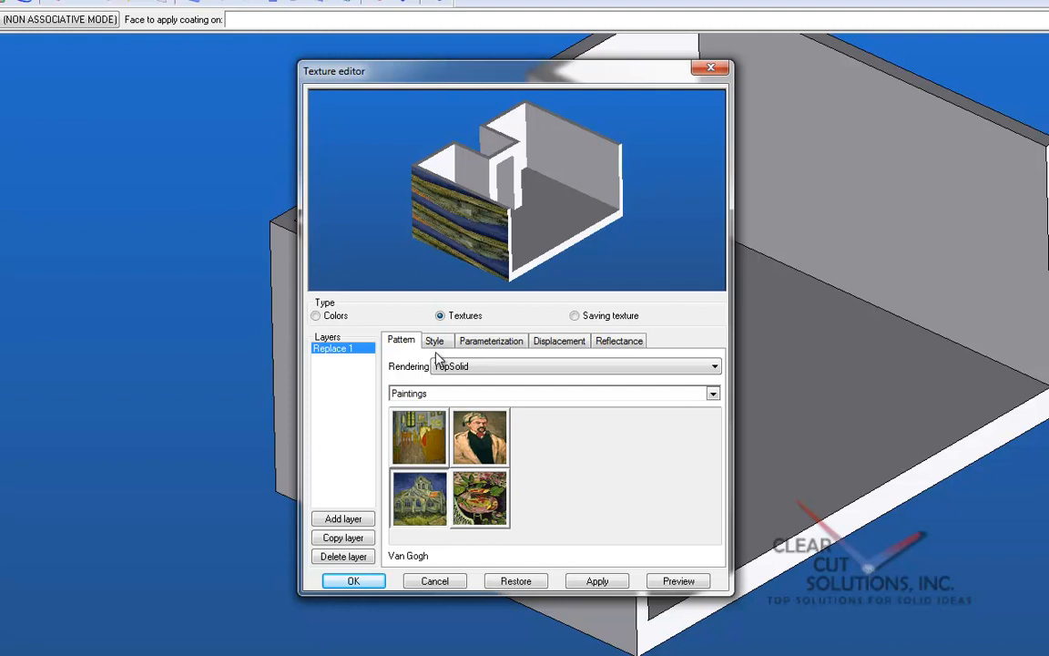
Set Auto axis mapping and adjust Scale U/V and Position U so the painting covers the front wall.
{"action": "left_click", "coordinate": [492, 341]}
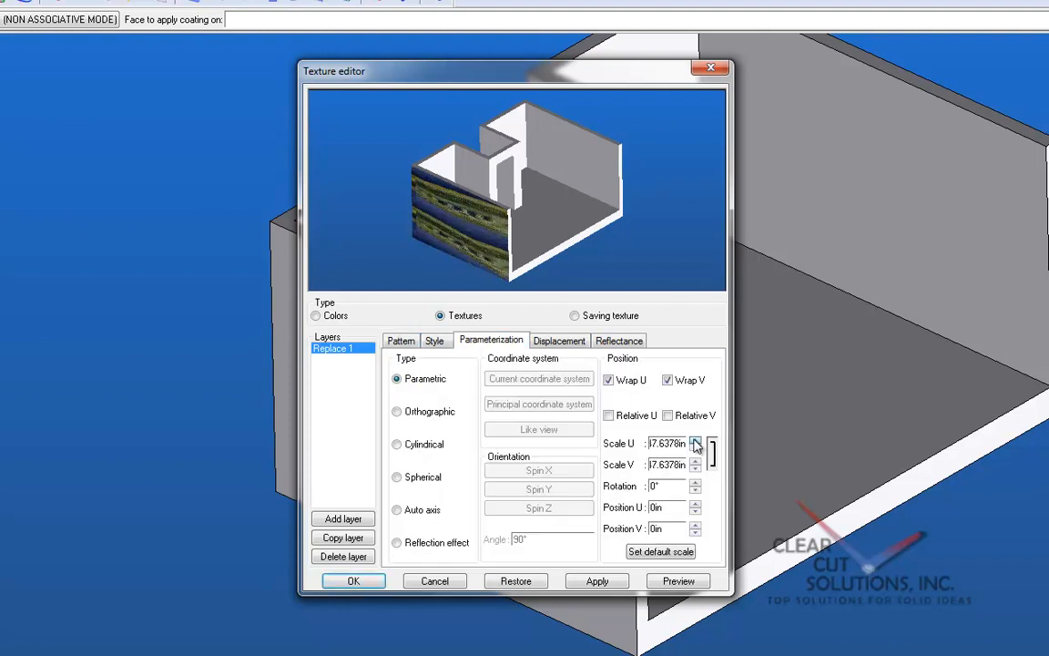
{"action": "left_click", "coordinate": [696, 448]}
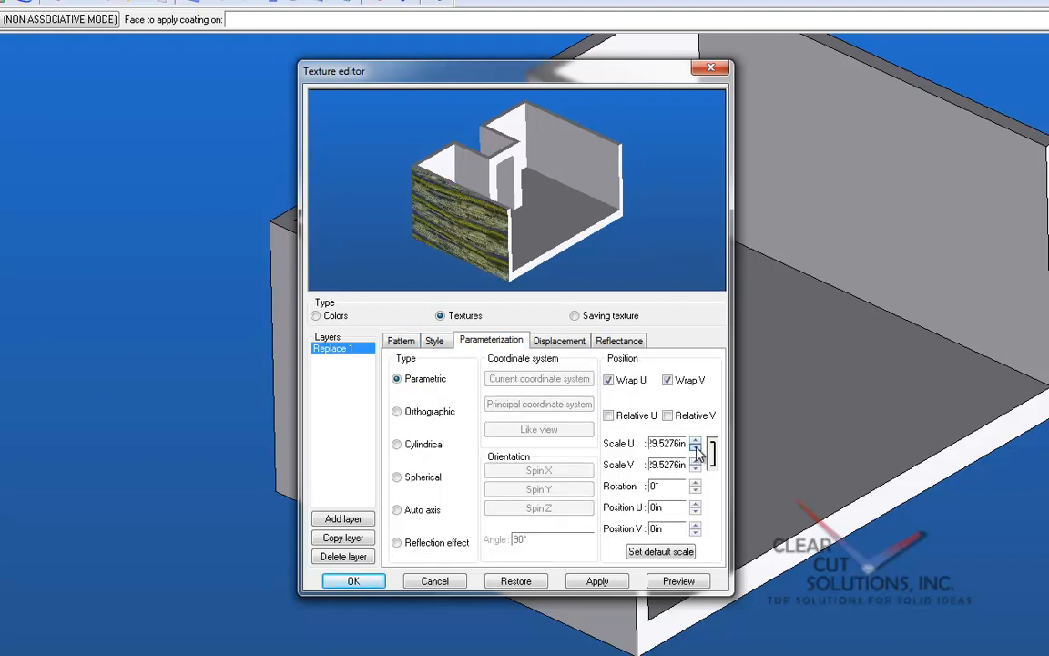
{"action": "left_click", "coordinate": [397, 510]}
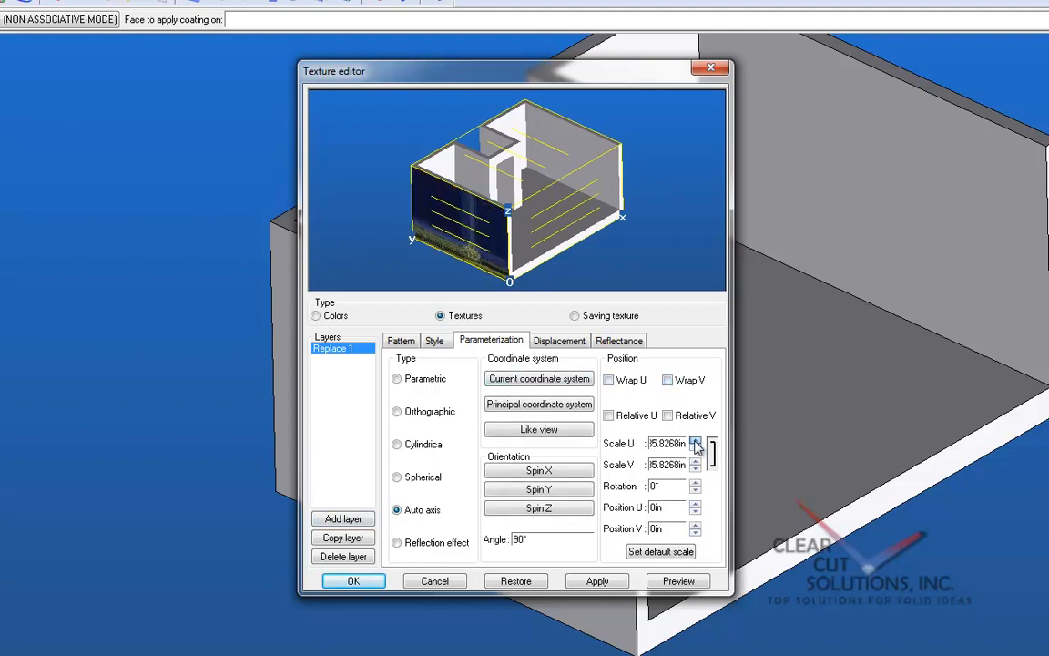
{"action": "left_click", "coordinate": [695, 448]}
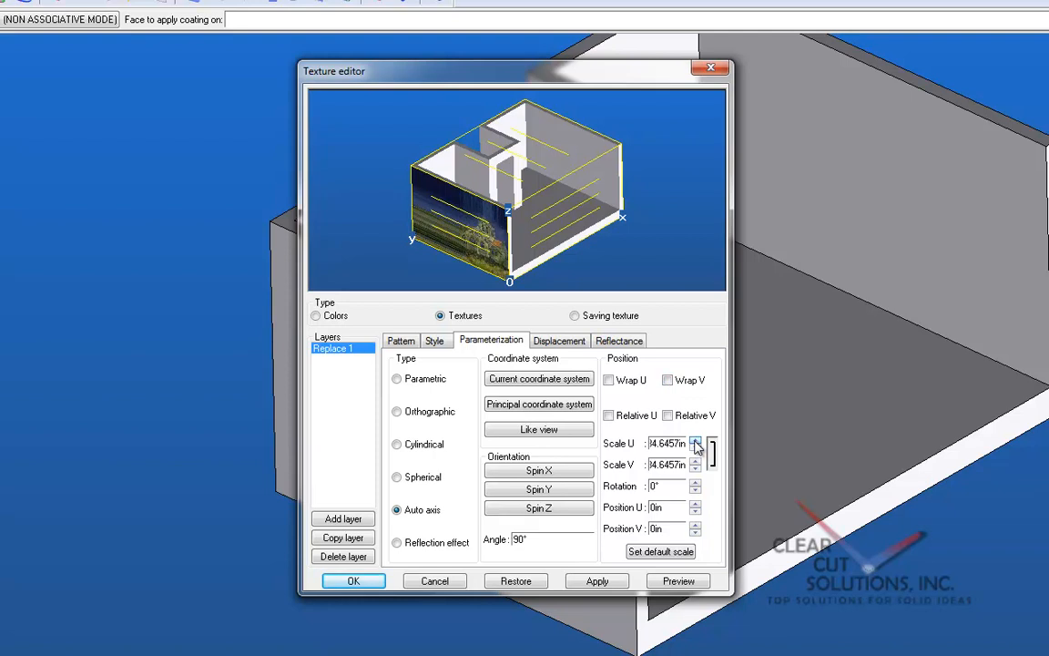
{"action": "left_click", "coordinate": [695, 506]}
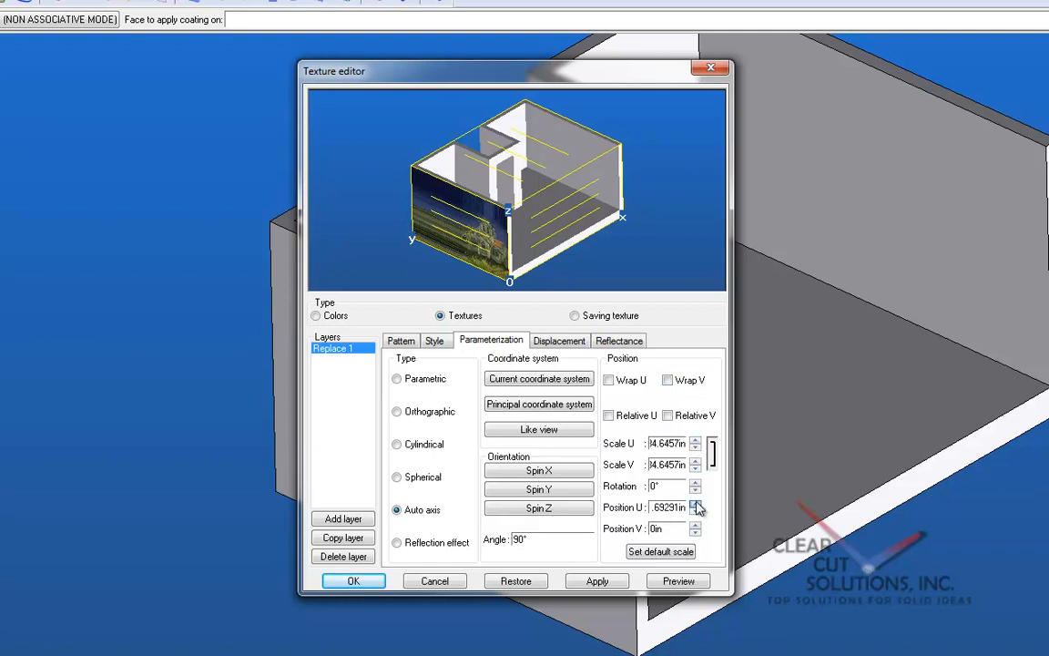
{"action": "left_click", "coordinate": [695, 505]}
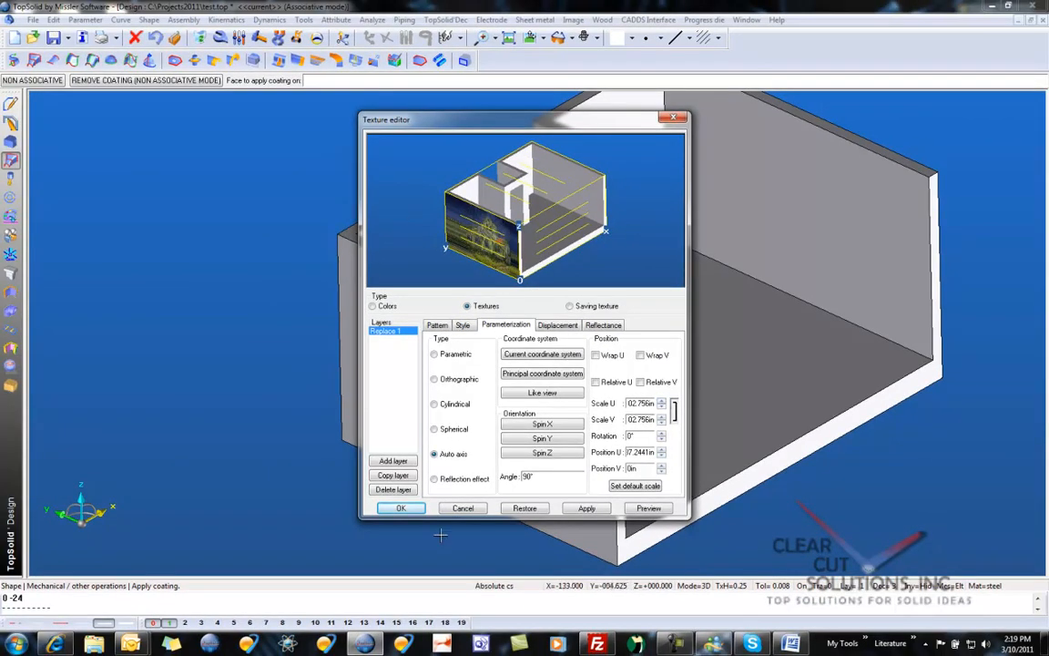
Confirm the Texture editor so the Van Gogh coating is applied to the outer wall.
{"action": "left_click", "coordinate": [401, 508]}
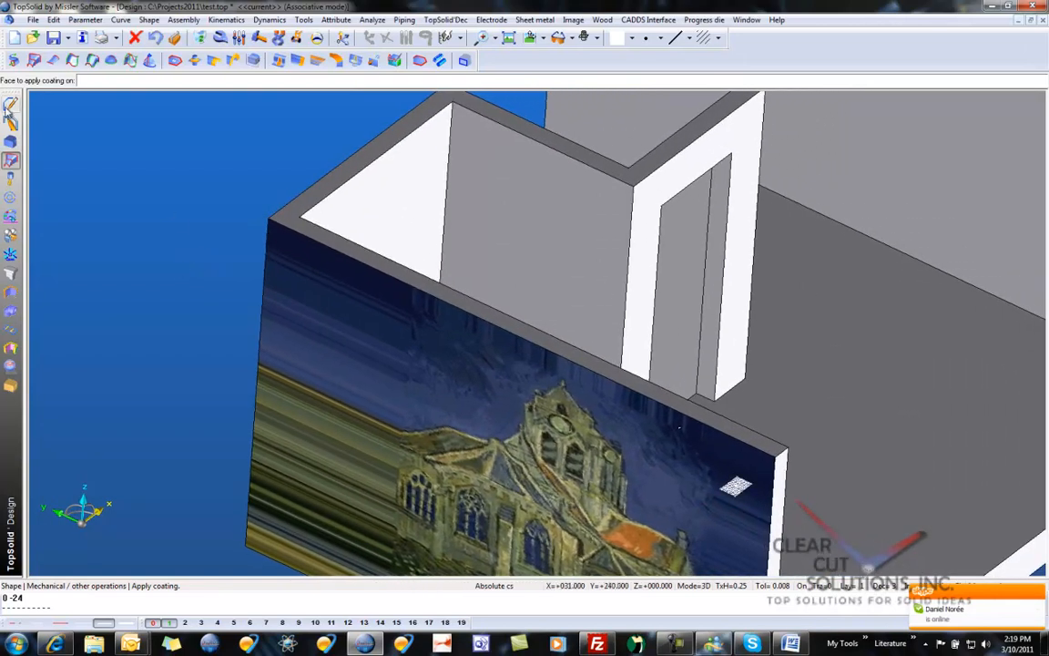
Sketch a rectangle of dimension 36 and place it on the interior wall face.
{"action": "left_click", "coordinate": [302, 18]}
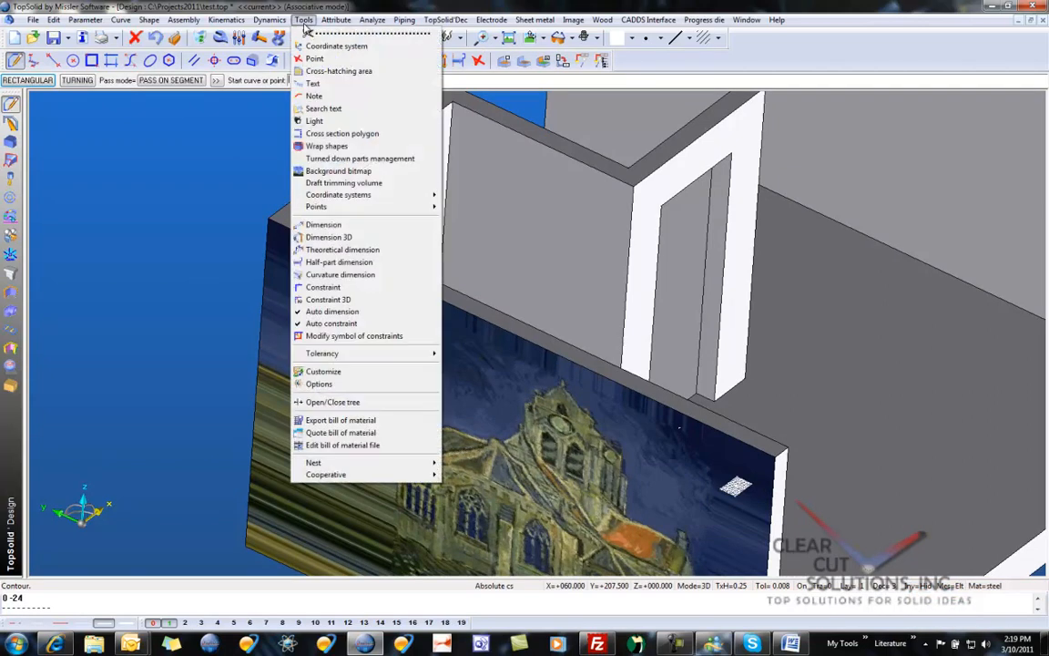
{"action": "left_click", "coordinate": [335, 46]}
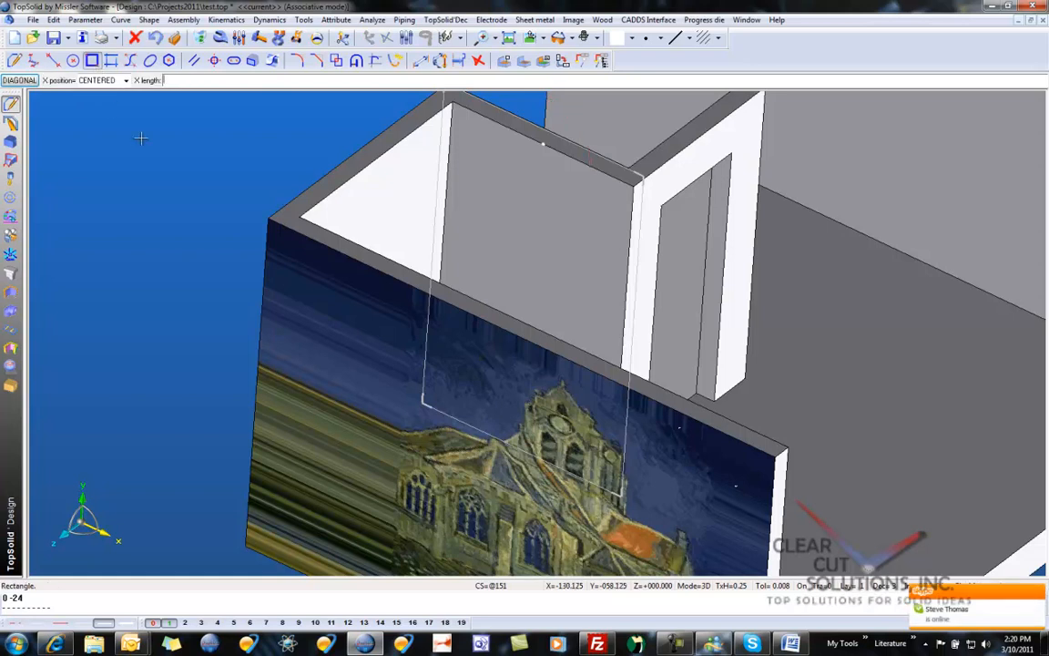
{"action": "type", "text": "36in"}
{"action": "type", "text": "24"}
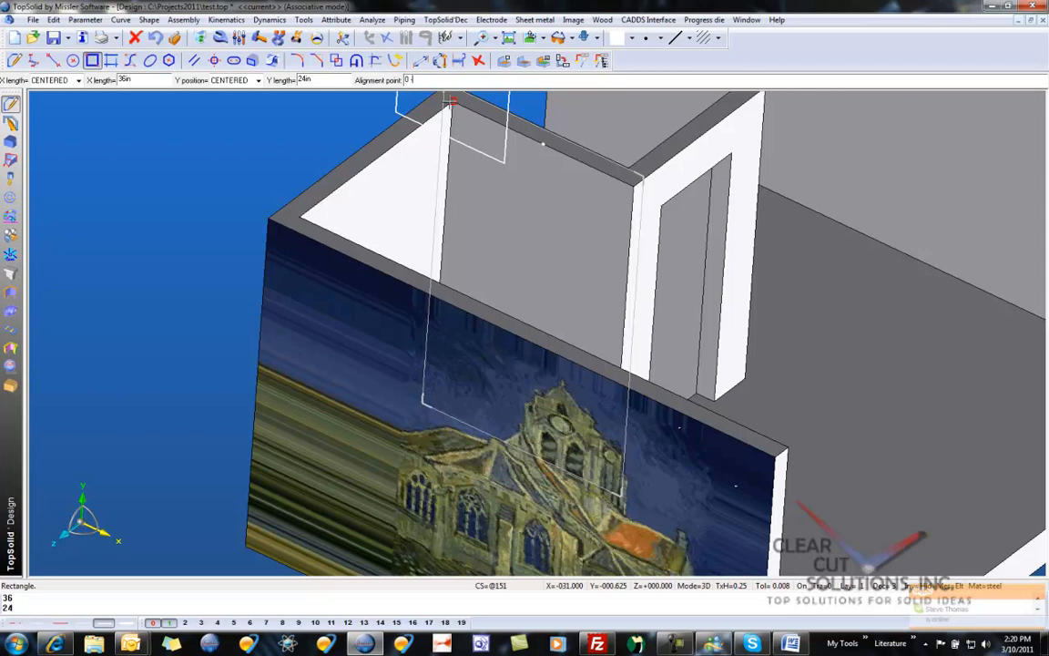
{"action": "left_click", "coordinate": [537, 218]}
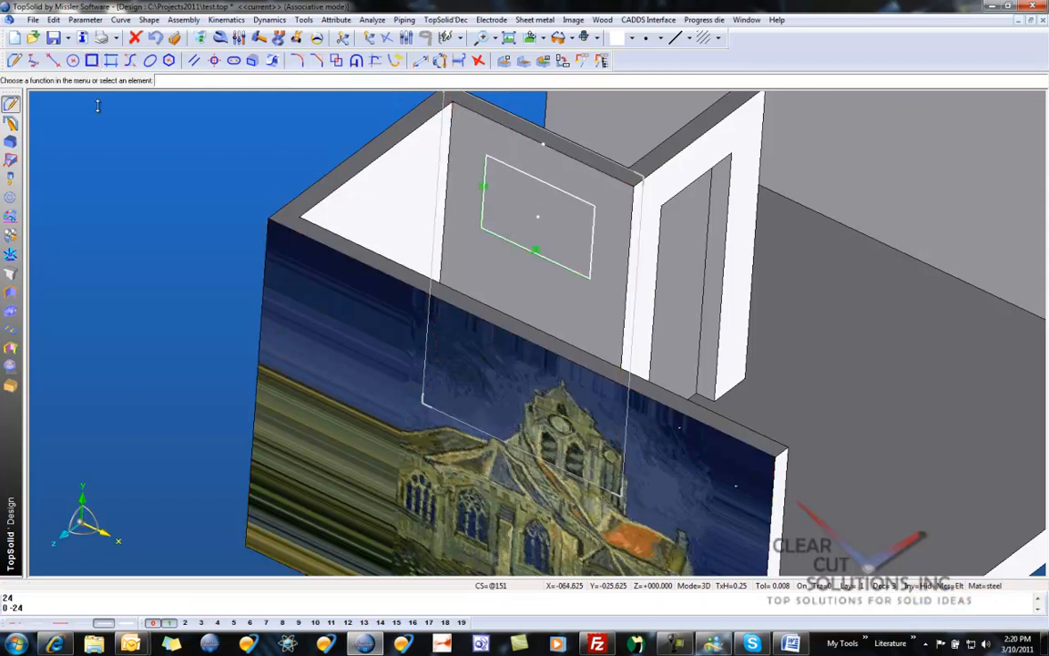
Imprint the sketched rectangle onto the interior wall face with the default direction.
{"action": "left_click", "coordinate": [357, 60]}
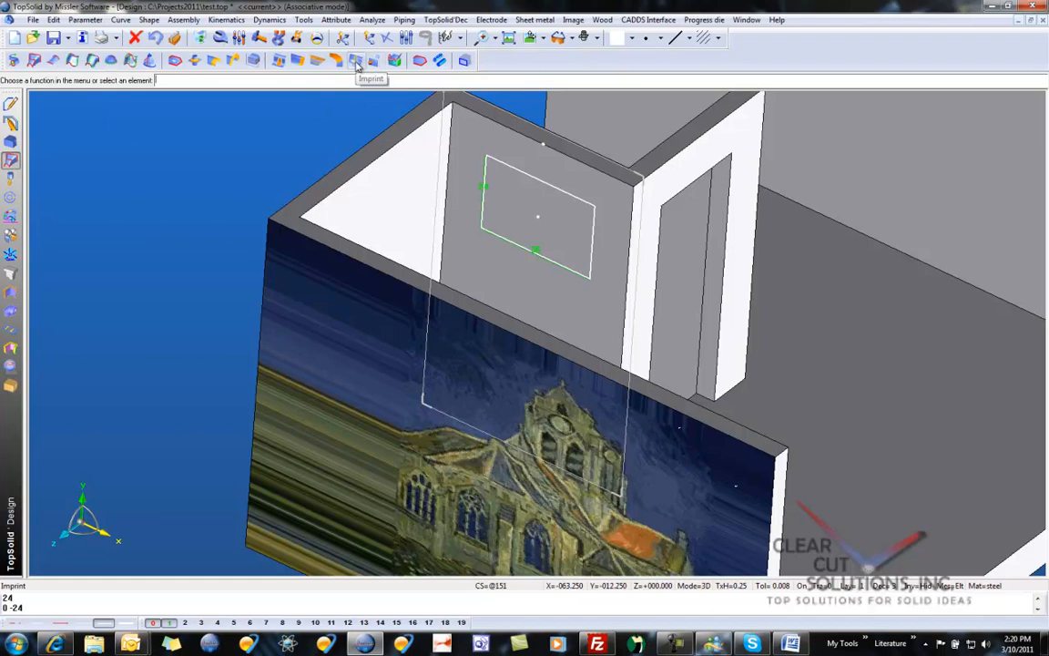
{"action": "left_click", "coordinate": [357, 60]}
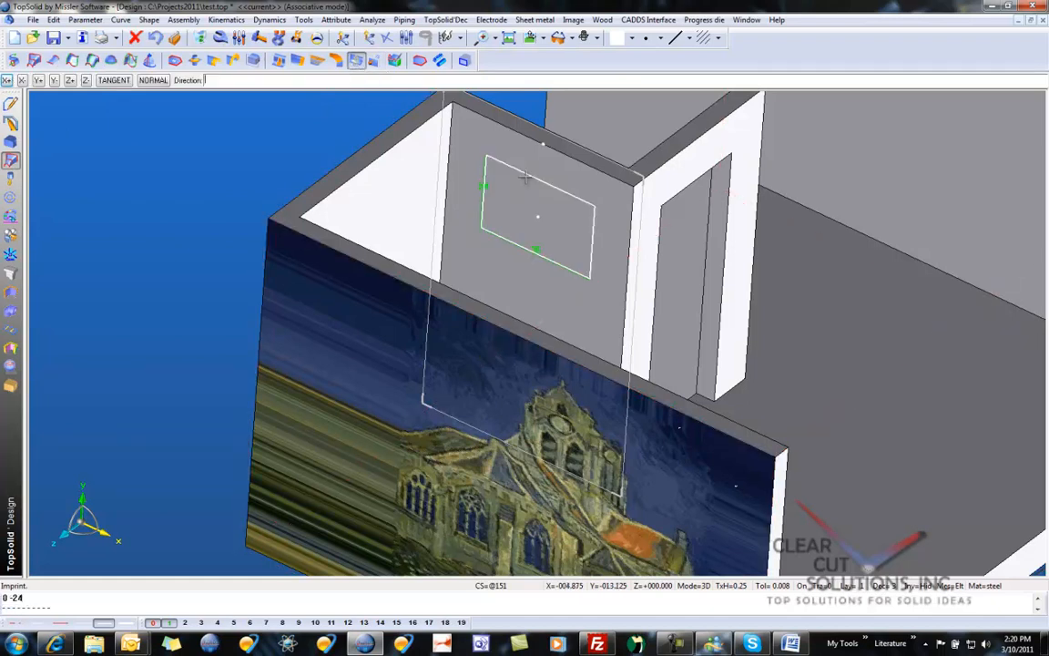
{"action": "left_click", "coordinate": [501, 273]}
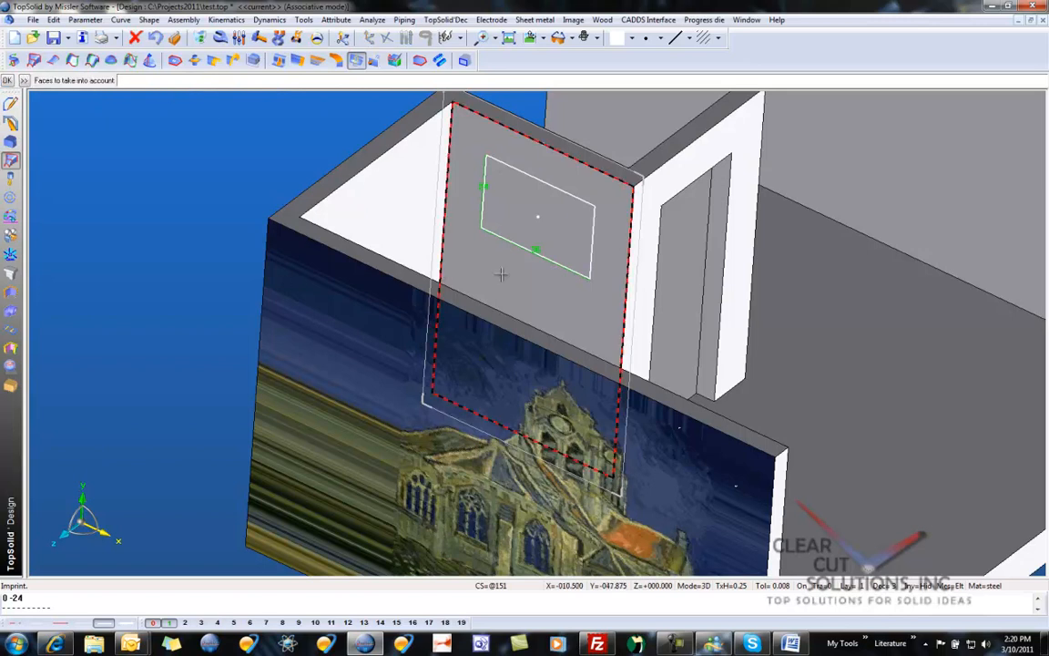
{"action": "left_click", "coordinate": [8, 81]}
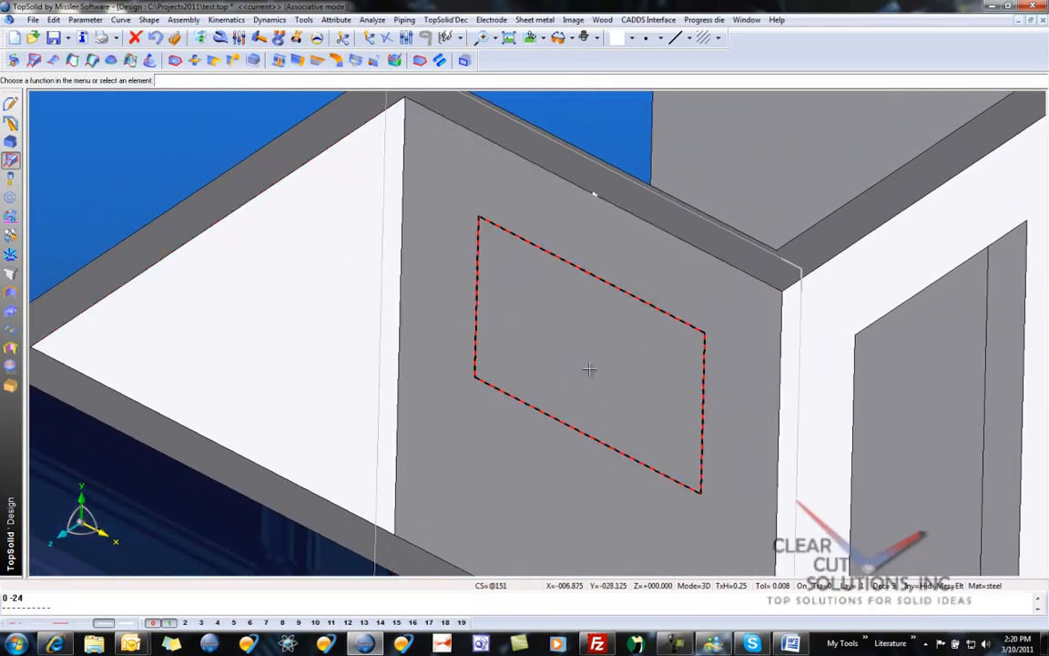
{"action": "mouse_move", "coordinate": [546, 337]}
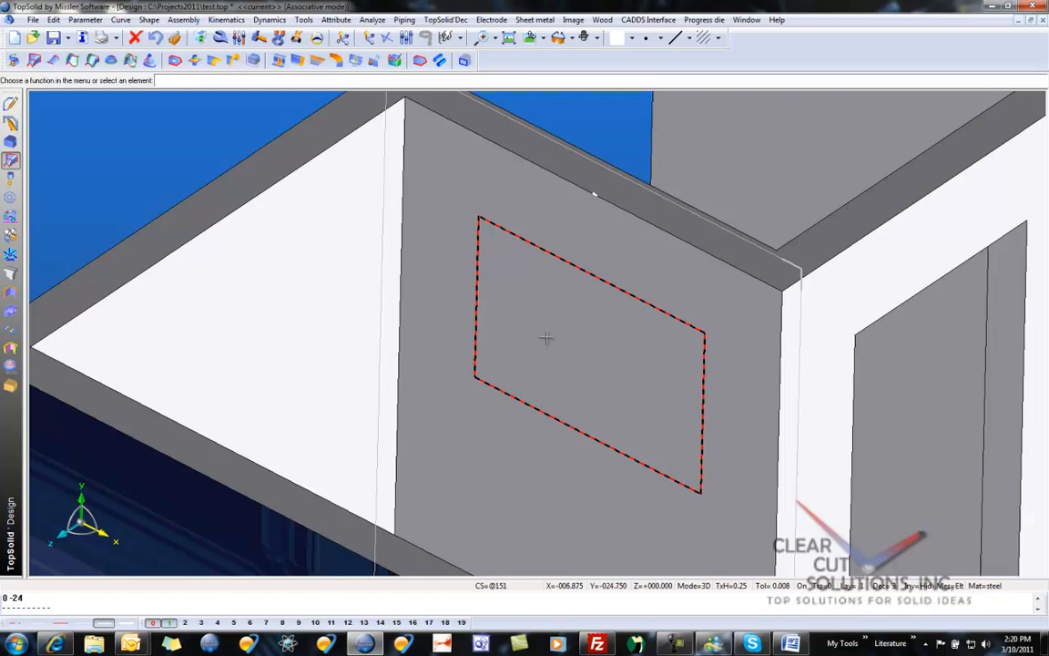
{"action": "left_click", "coordinate": [149, 18]}
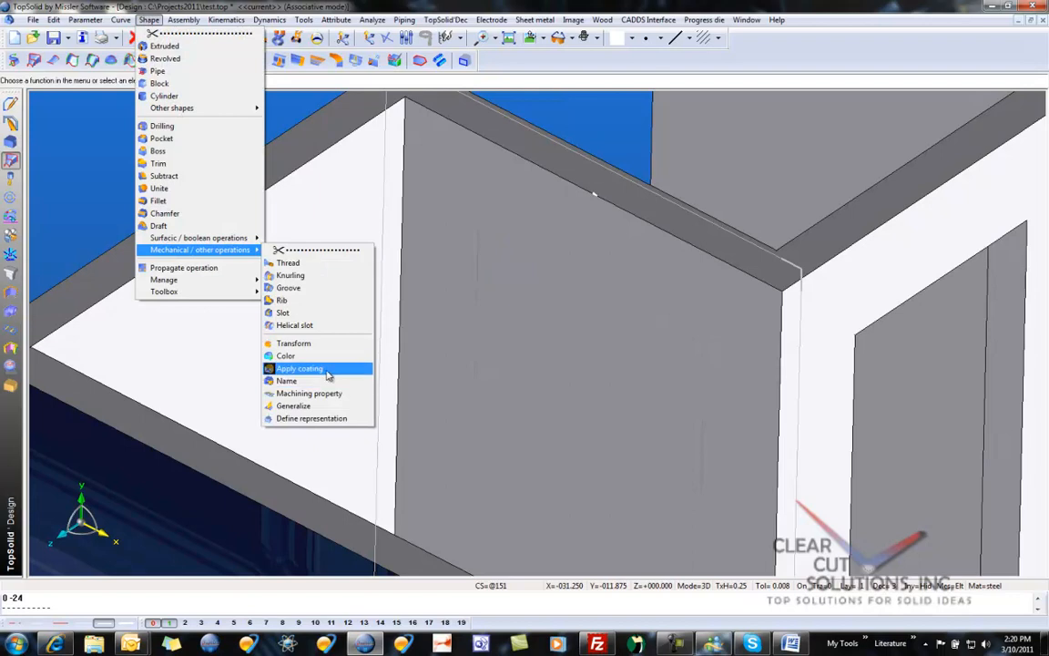
Start a second coating with a Van Gogh painting texture and Auto axis mapping.
{"action": "left_click", "coordinate": [298, 368]}
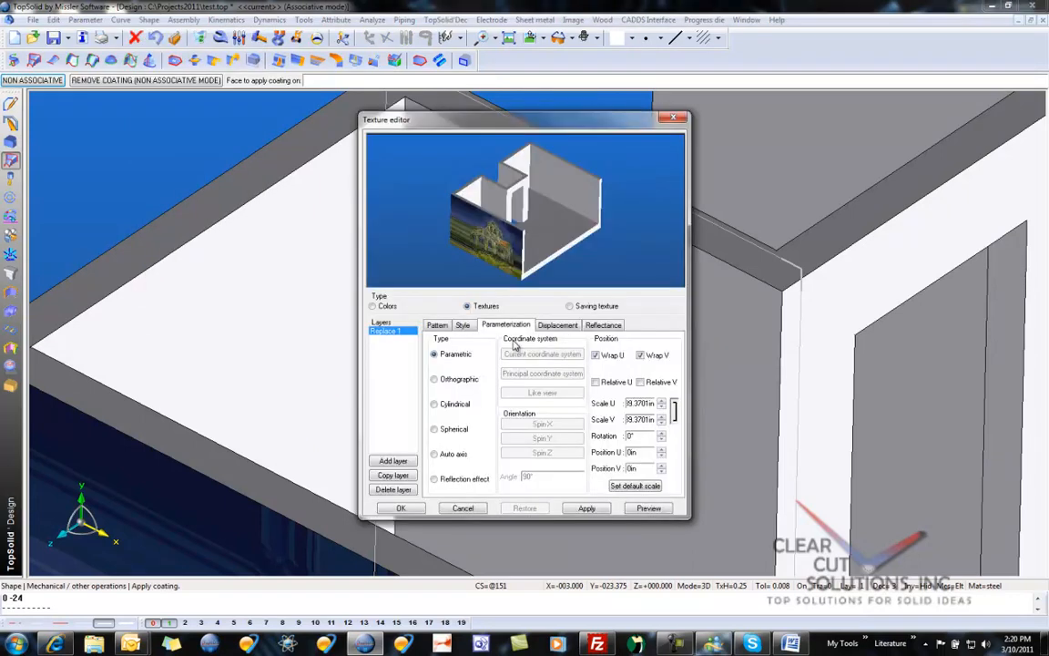
{"action": "left_click", "coordinate": [462, 324]}
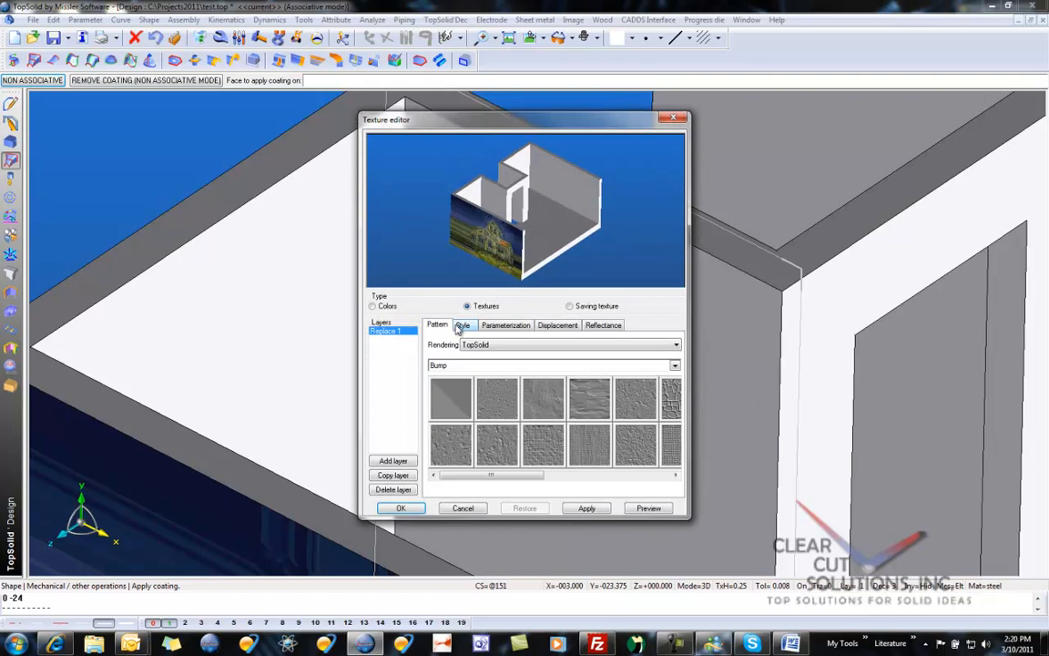
{"action": "left_click", "coordinate": [674, 365]}
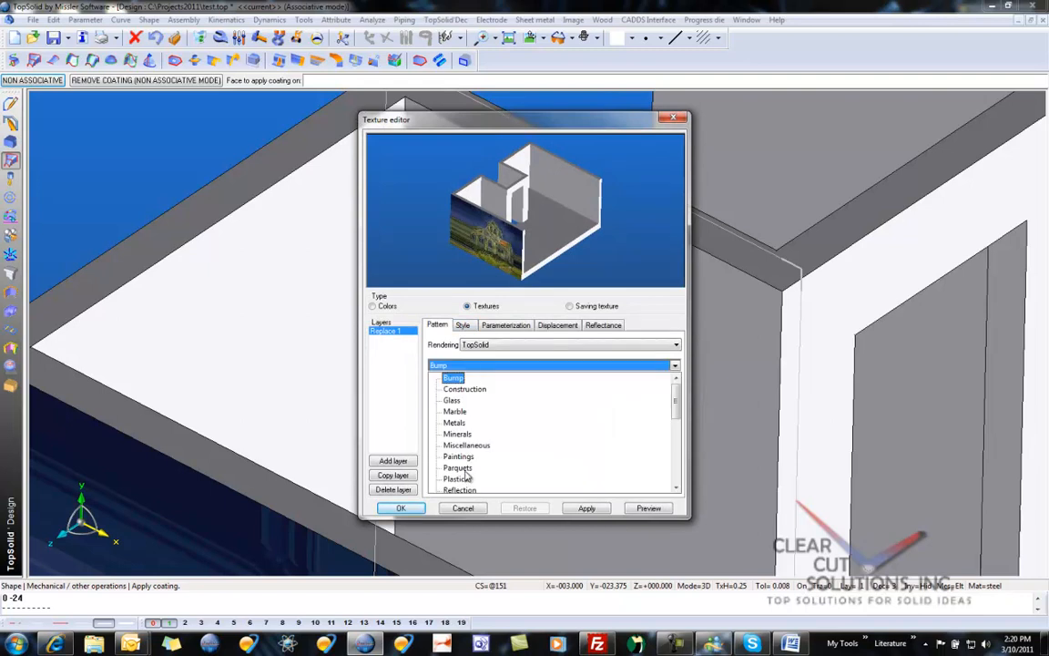
{"action": "left_click", "coordinate": [459, 455]}
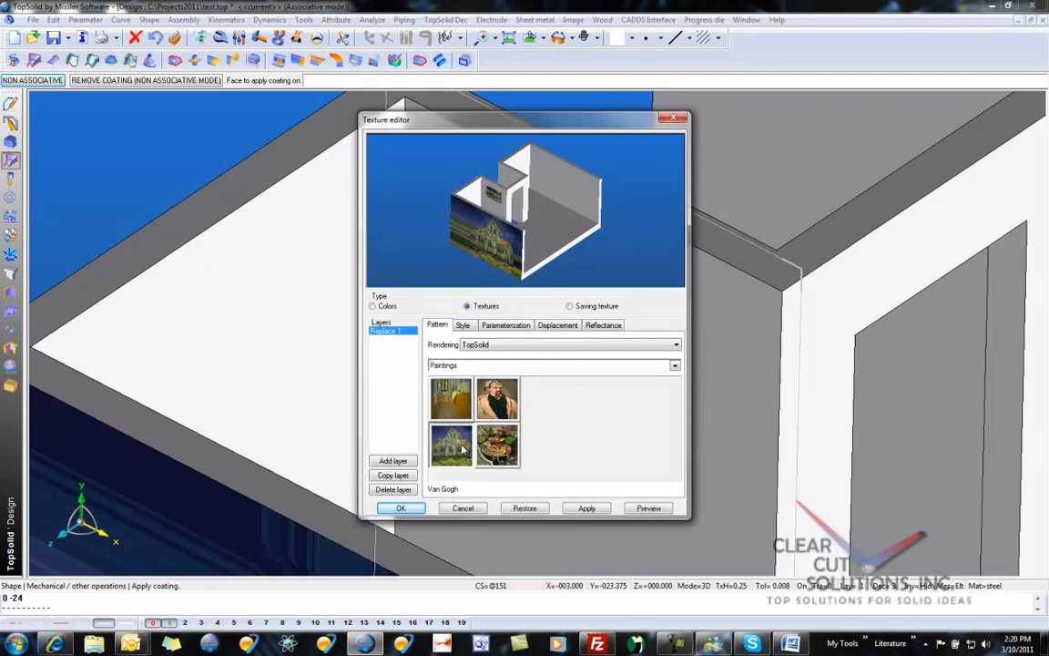
{"action": "left_click", "coordinate": [506, 324]}
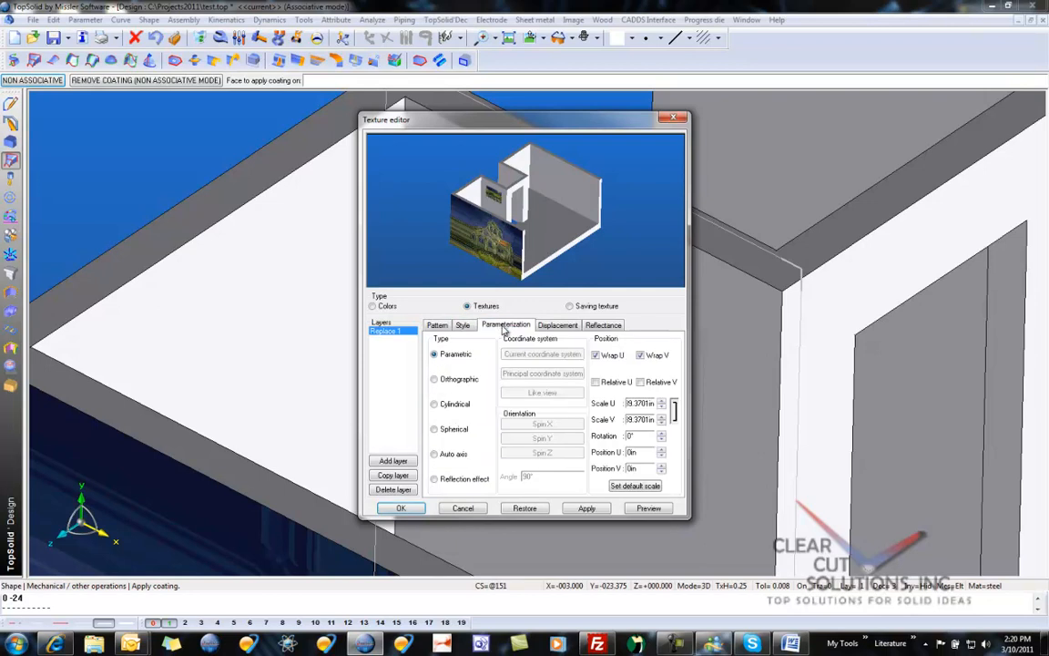
{"action": "left_click", "coordinate": [433, 453]}
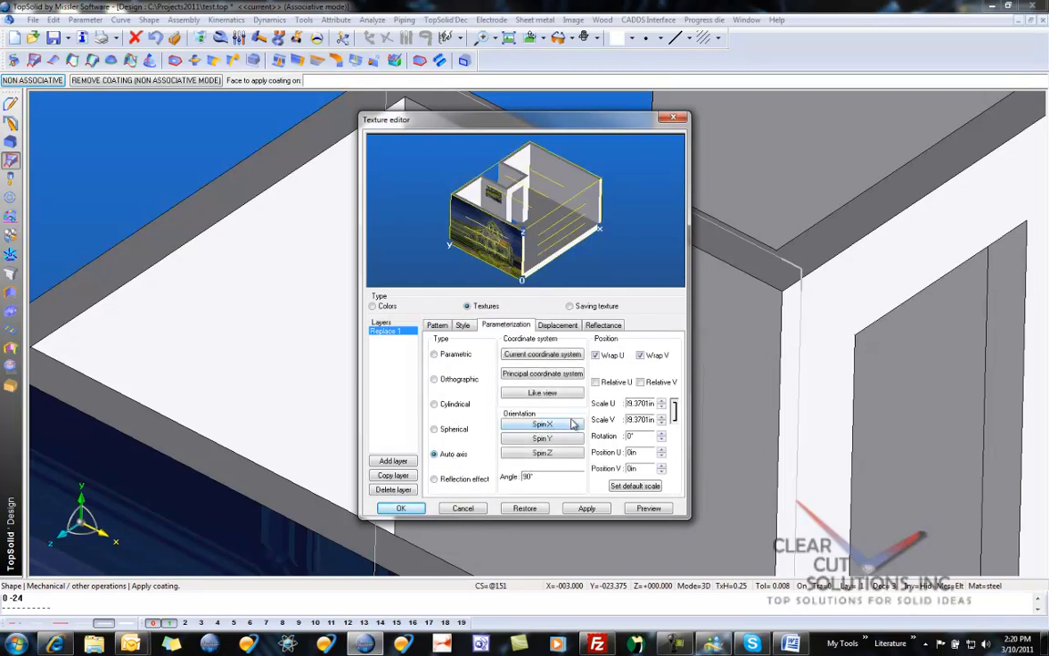
{"action": "left_click", "coordinate": [400, 506]}
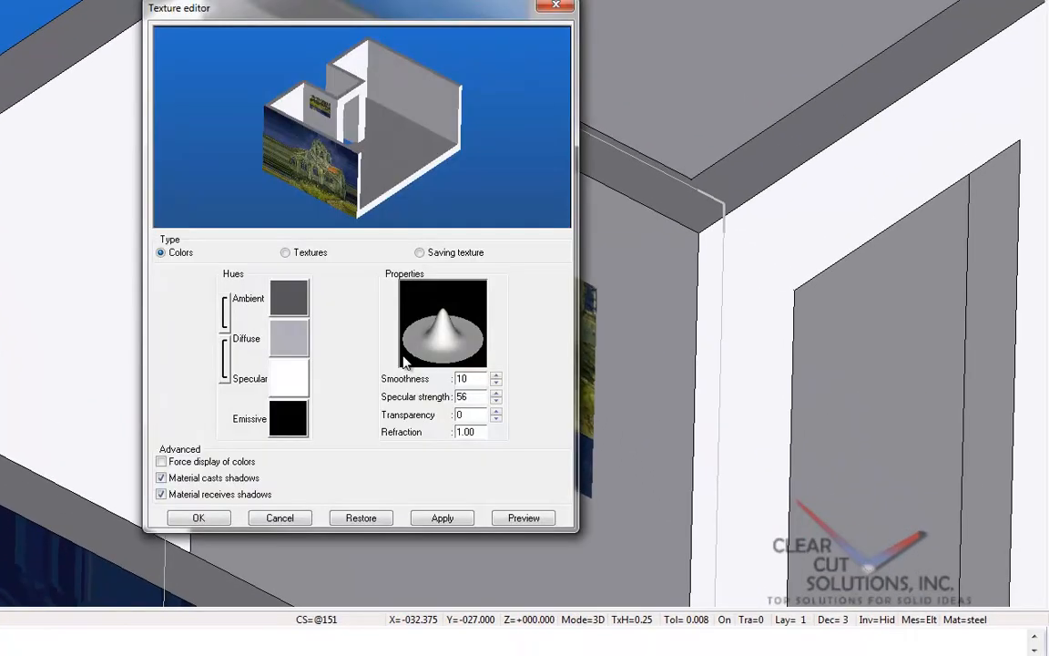
Tile vertically, reduce Scale U/V and raise Position U so the painting fills the rectangle, then confirm.
{"action": "left_click", "coordinate": [286, 251]}
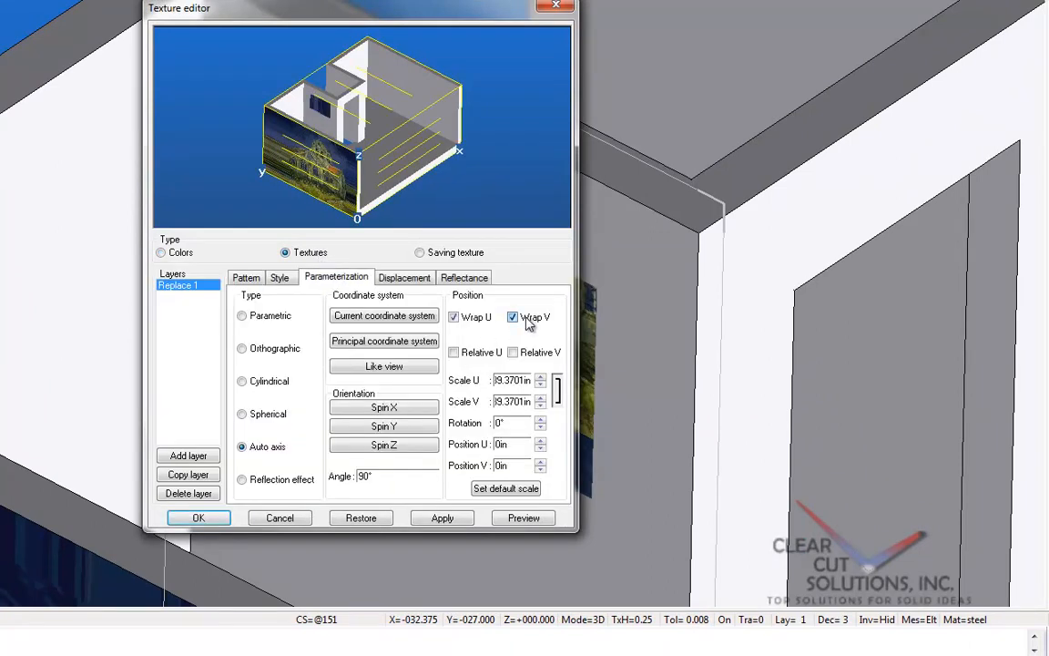
{"action": "left_click", "coordinate": [514, 317]}
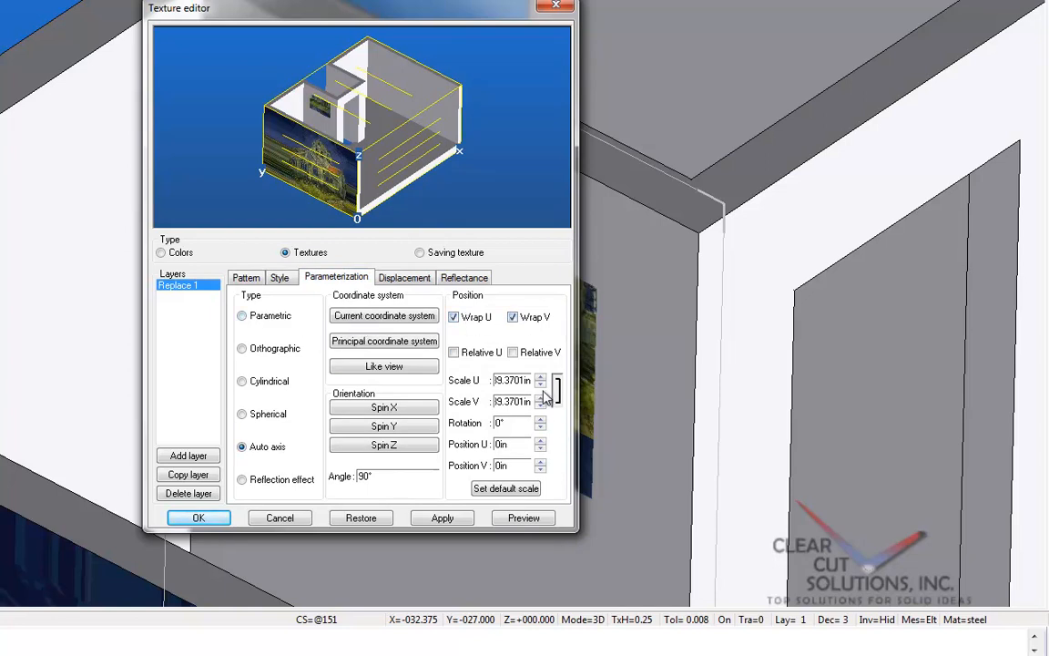
{"action": "left_click", "coordinate": [541, 382]}
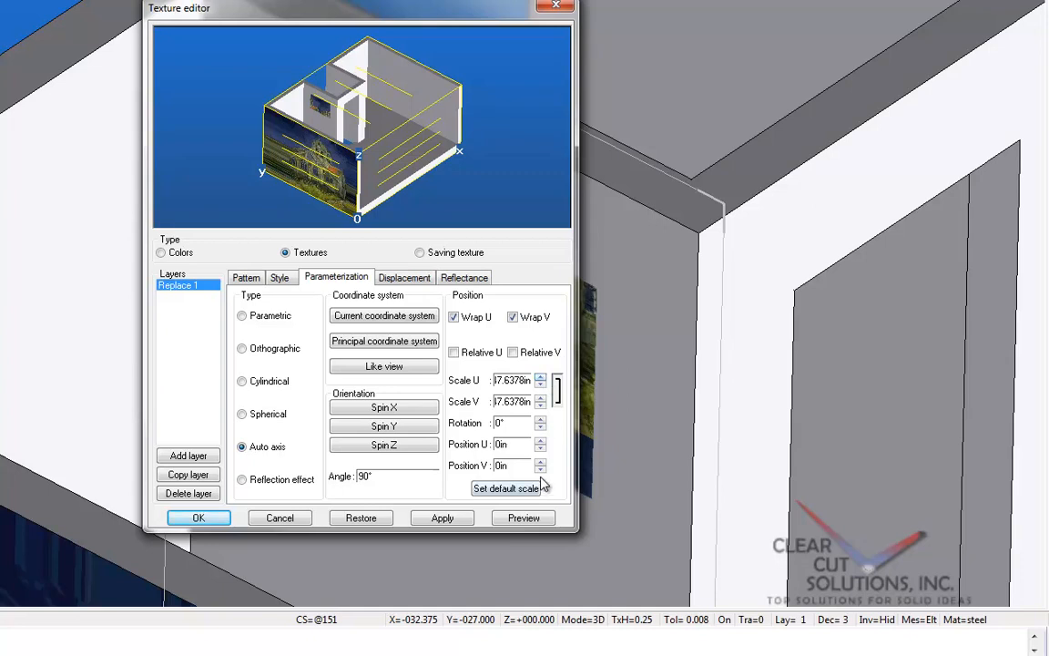
{"action": "left_click", "coordinate": [539, 441]}
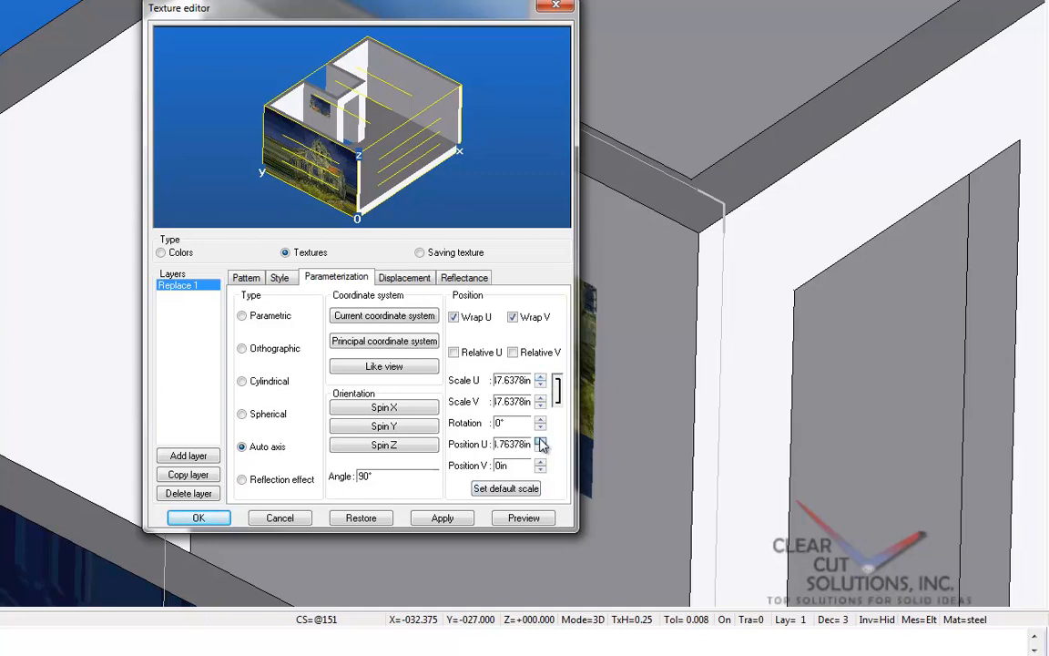
{"action": "left_click", "coordinate": [539, 442]}
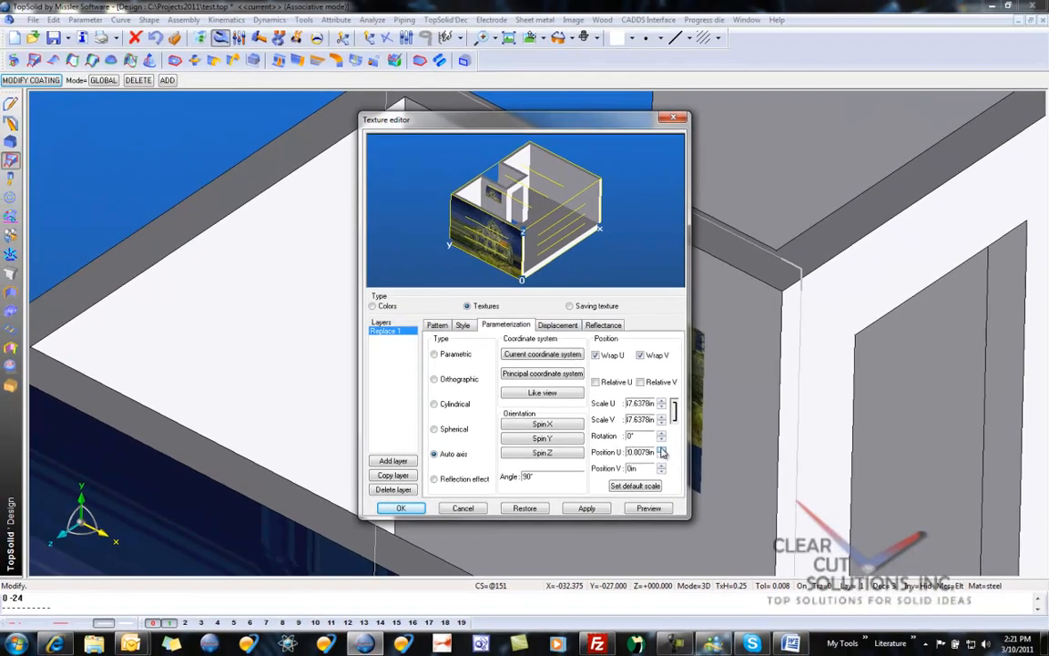
{"action": "left_click", "coordinate": [662, 448]}
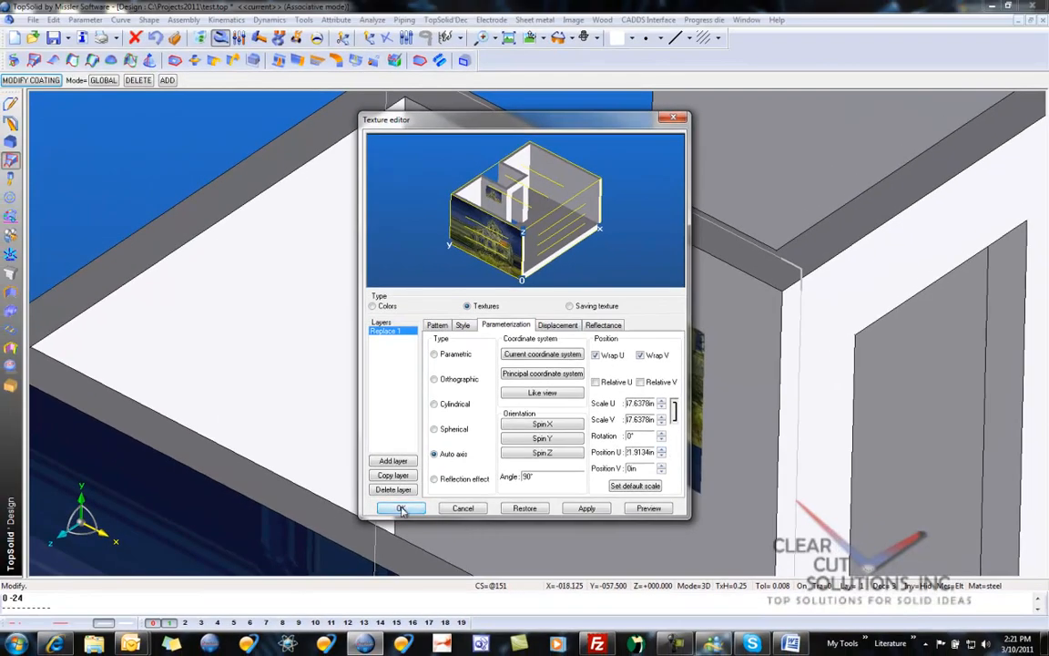
{"action": "left_click", "coordinate": [401, 508]}
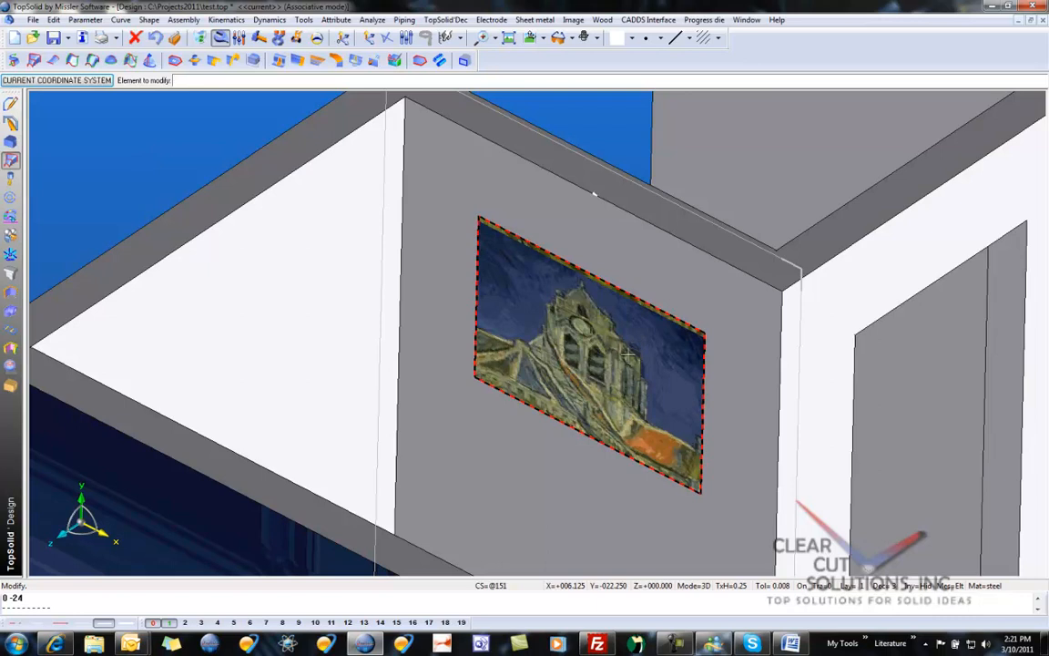
Modify the coating to raise Position V slightly and confirm the placement.
{"action": "left_click", "coordinate": [590, 346]}
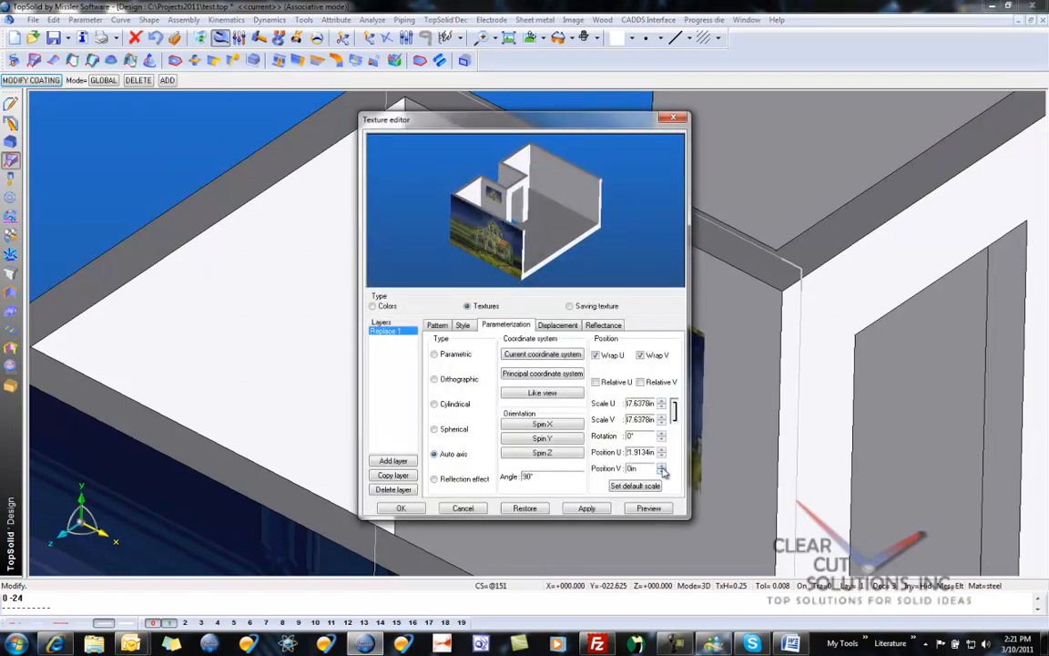
{"action": "left_click", "coordinate": [663, 464]}
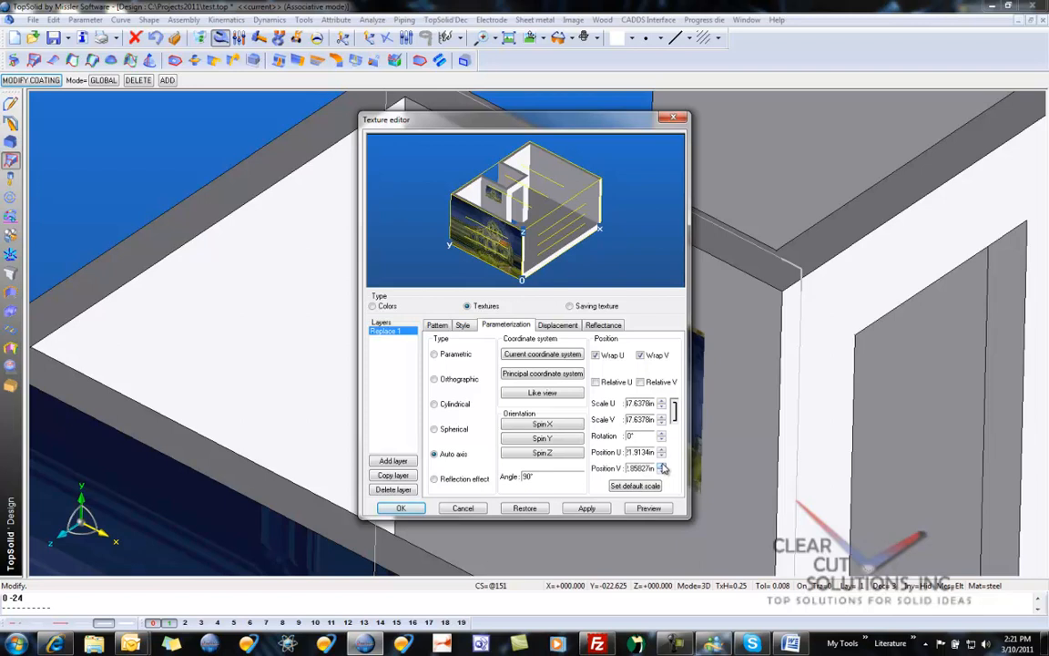
{"action": "left_click", "coordinate": [400, 506]}
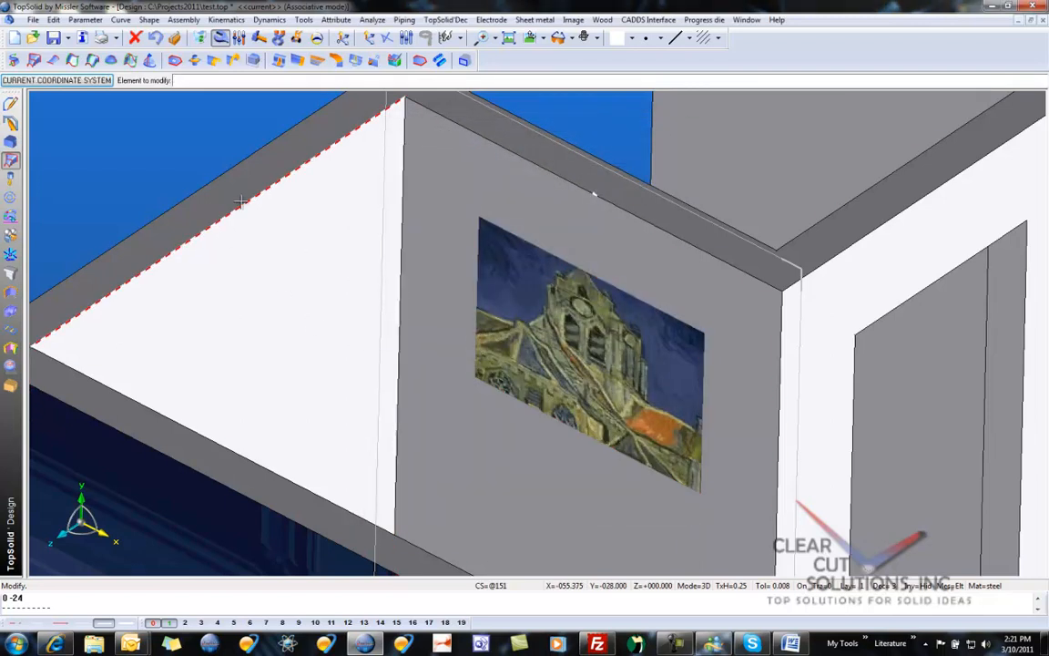